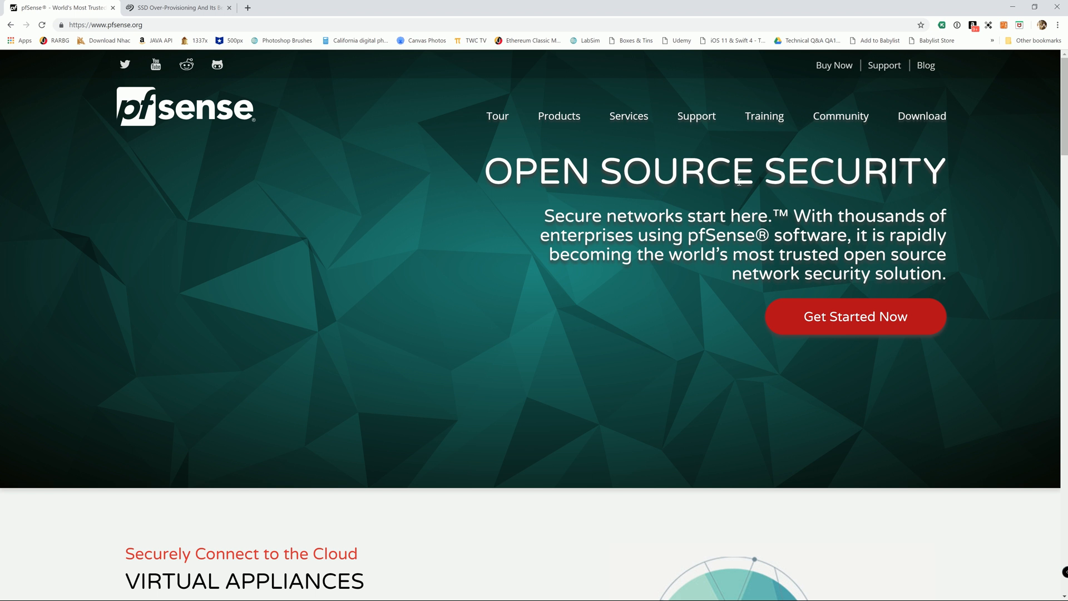
mouse_move(754, 167)
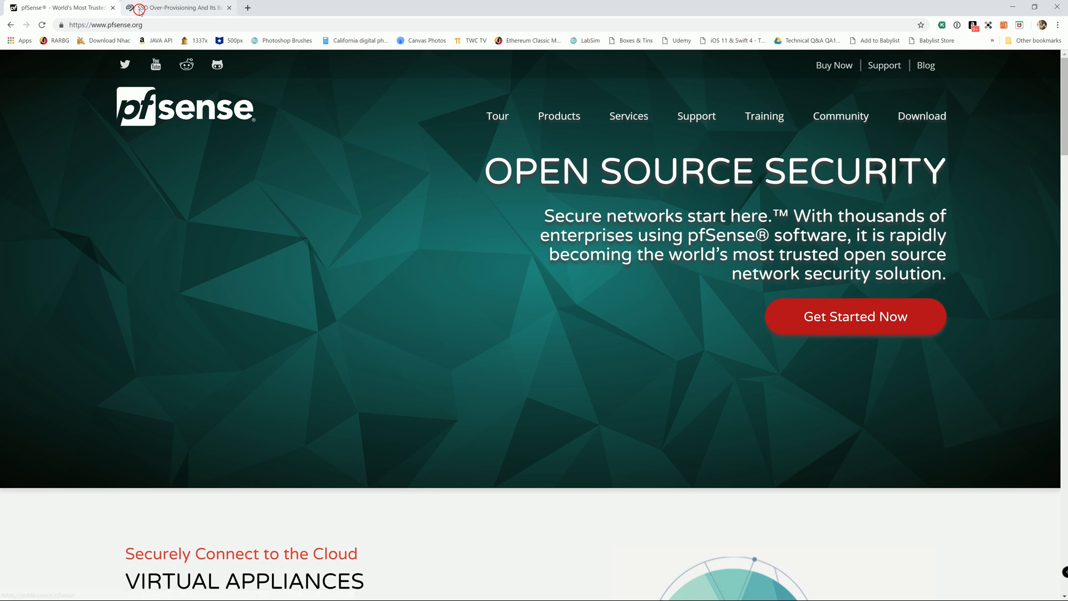
Bring up the Seagate SSD over-provisioning article and scroll to its percentages table
left_click(178, 9)
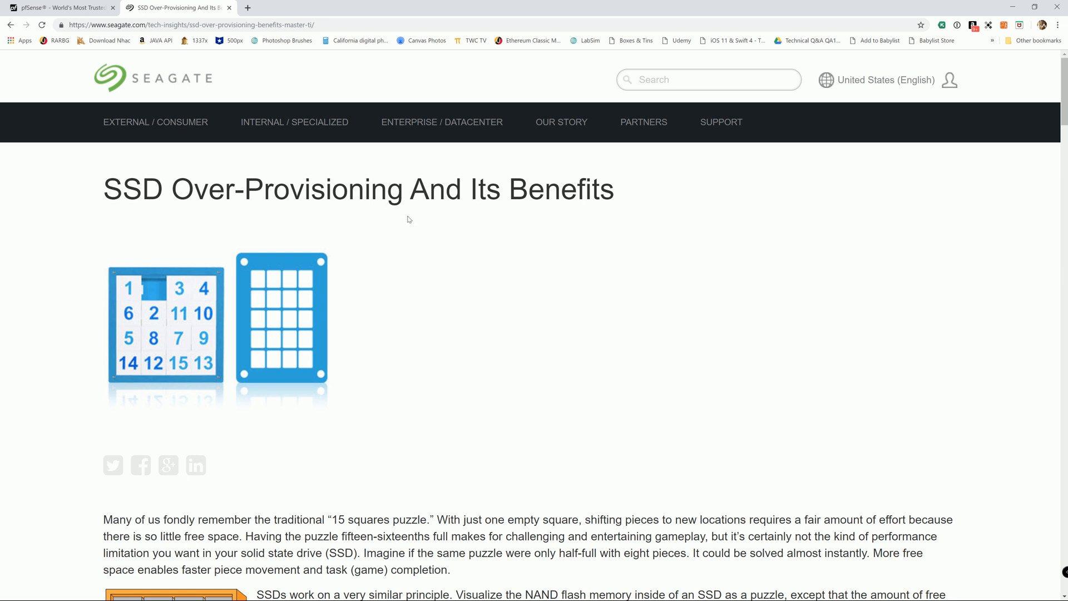
scroll("down", 3)
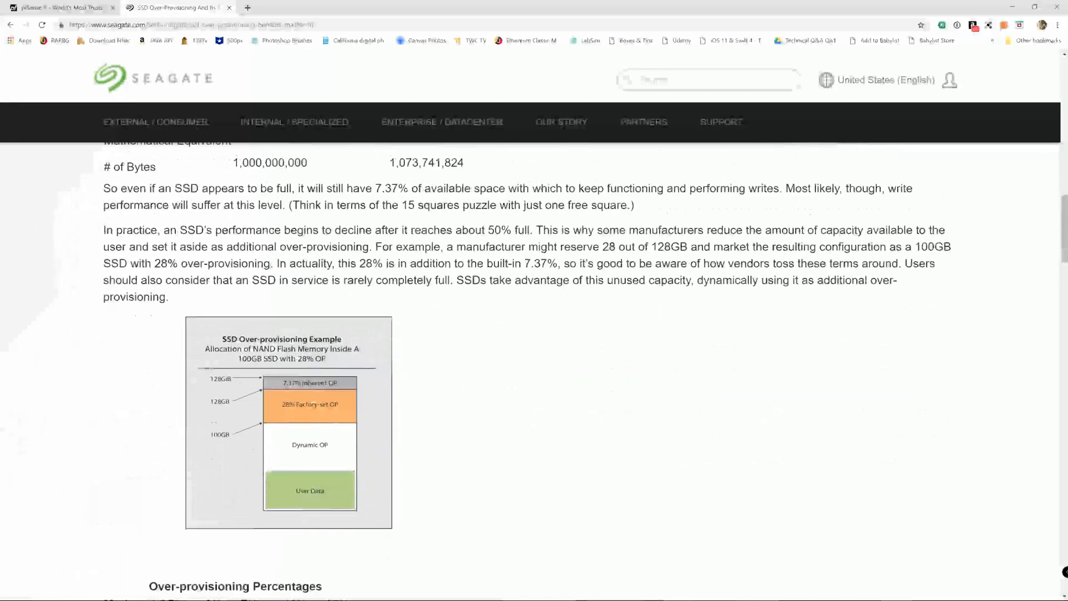
scroll("down", 3)
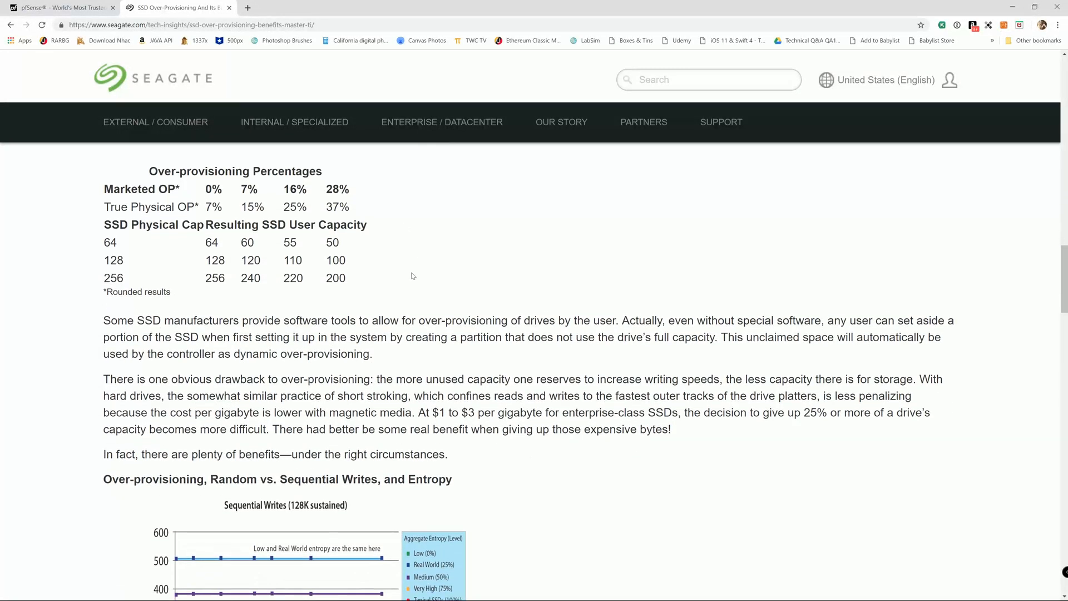
scroll("down", 3)
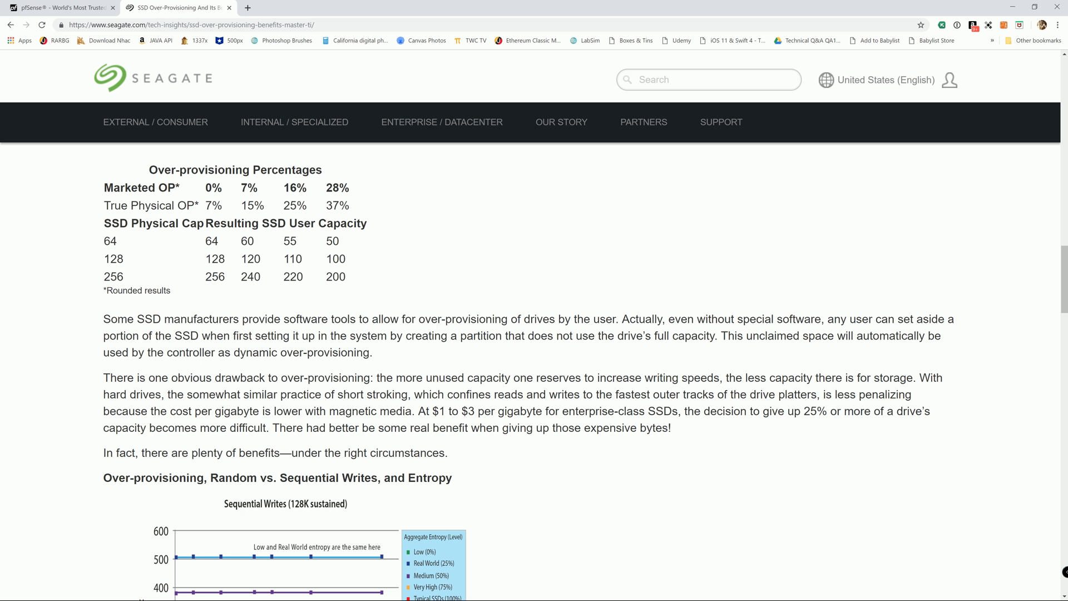
mouse_move(638, 361)
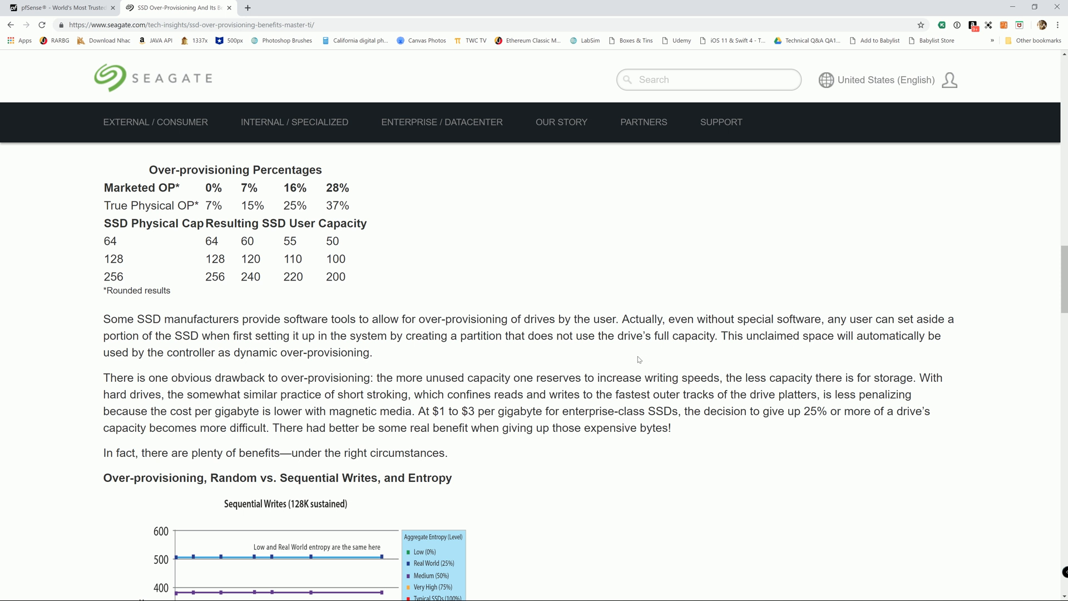
mouse_move(632, 363)
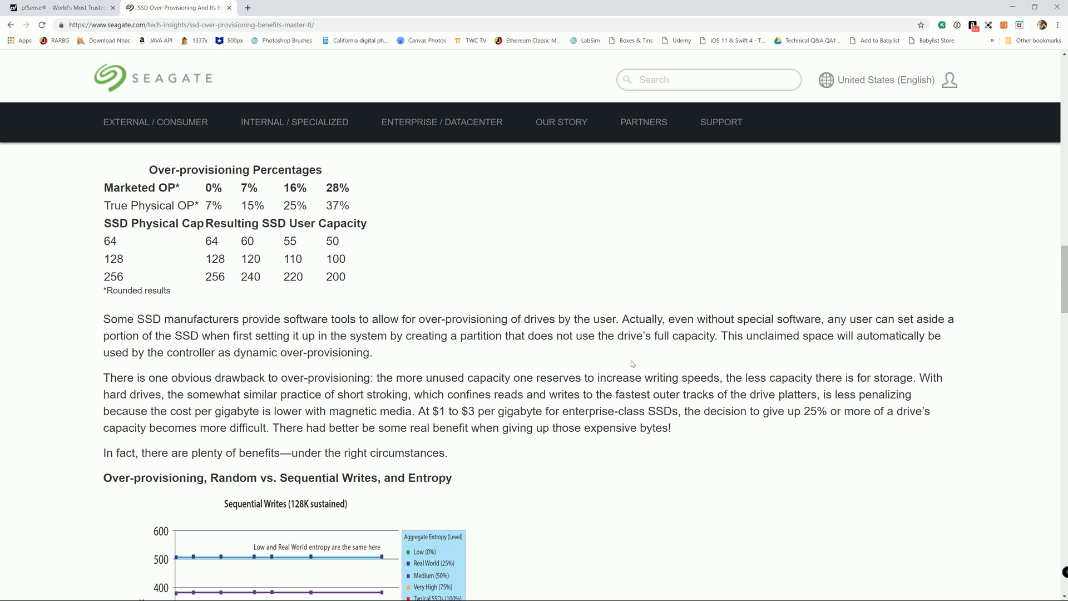
mouse_move(611, 361)
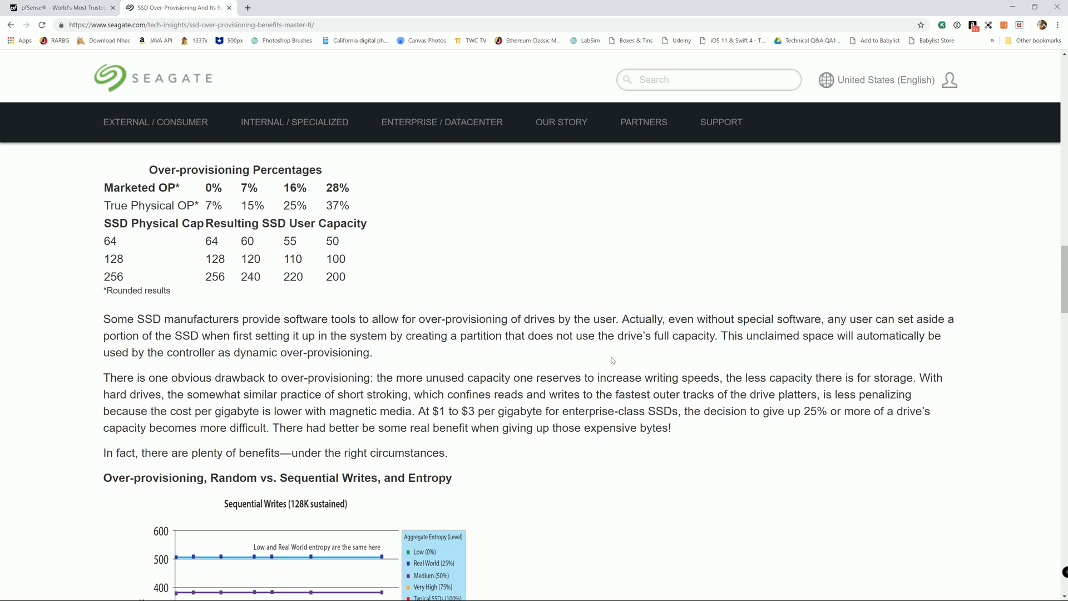
mouse_move(958, 15)
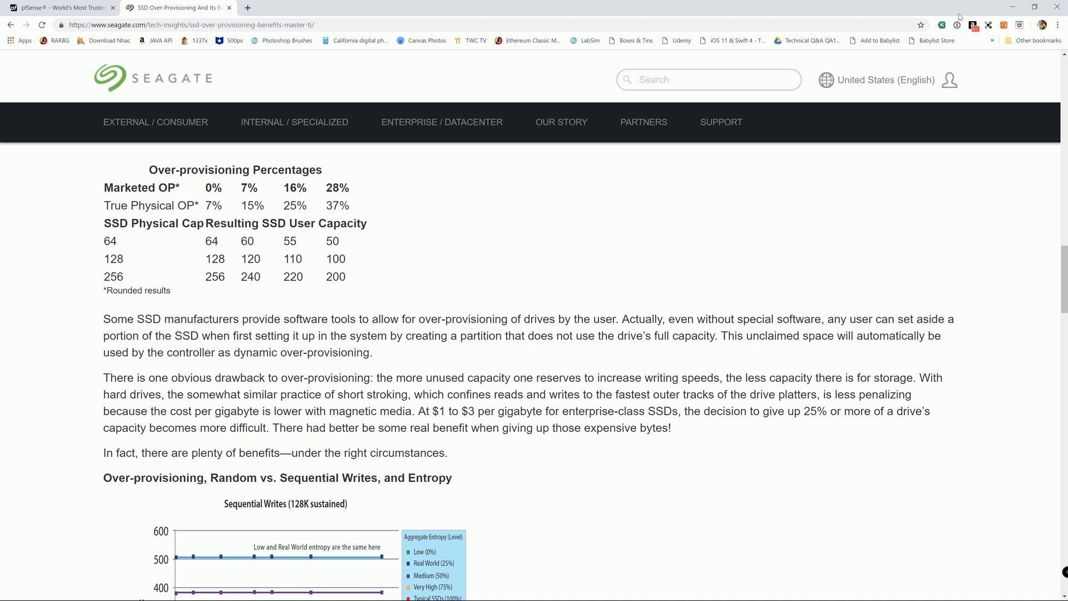
mouse_move(1012, 7)
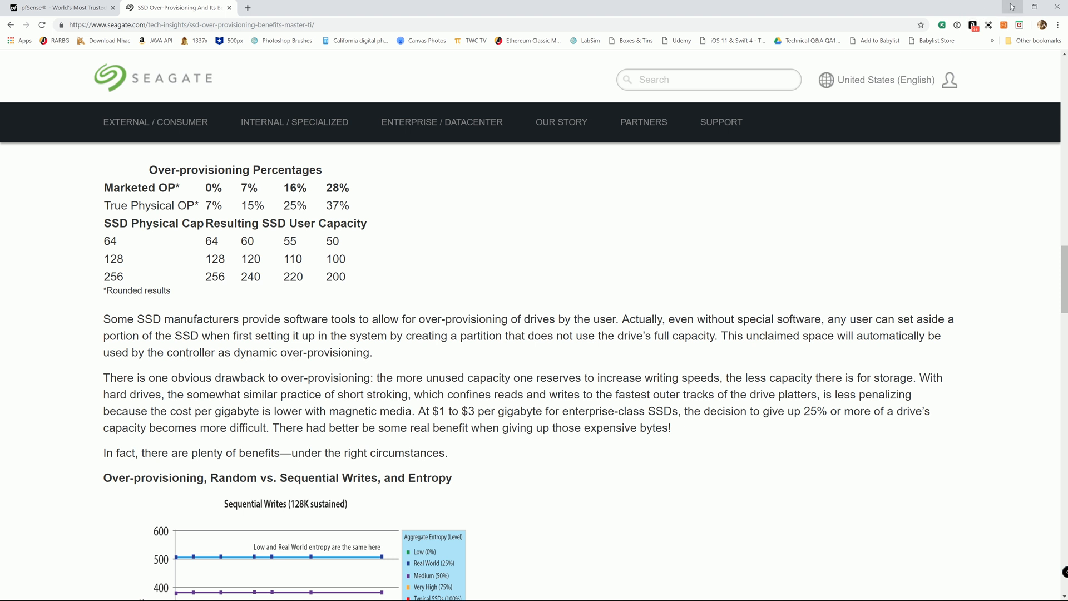
mouse_move(1014, 7)
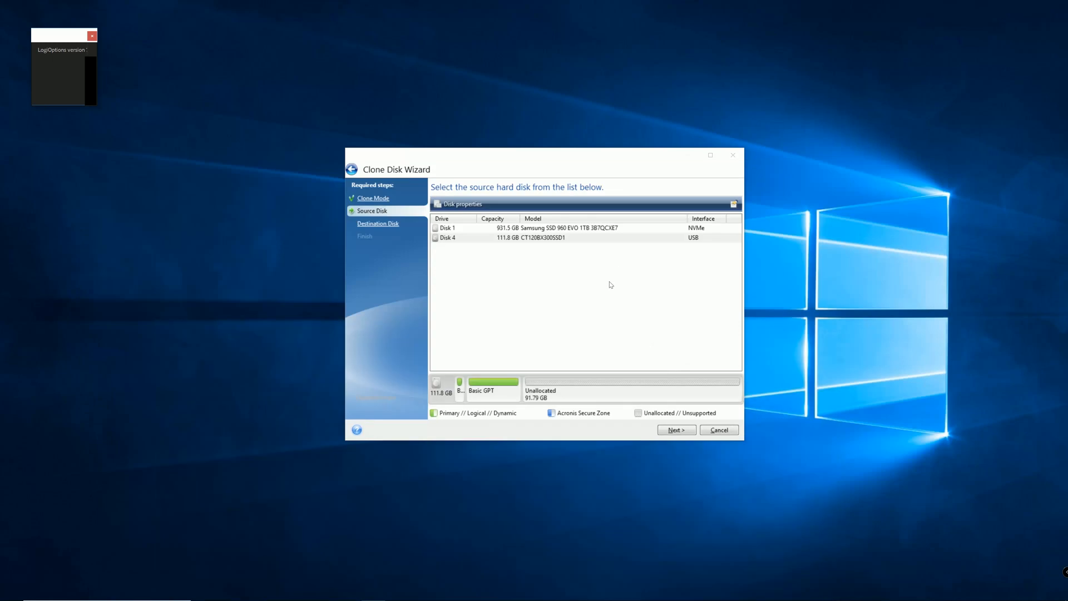
mouse_move(509, 245)
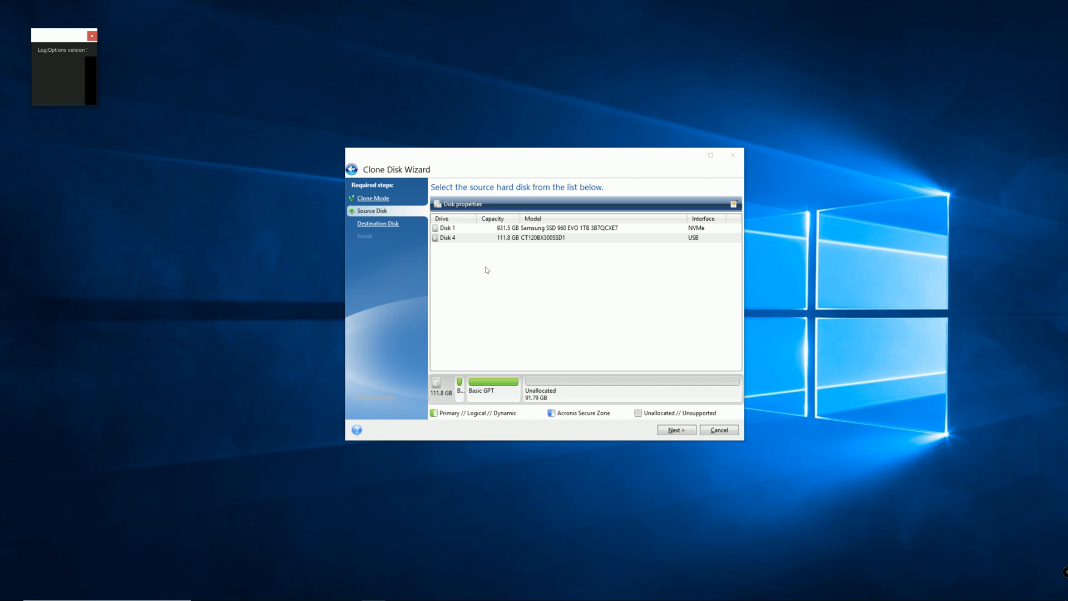
mouse_move(514, 245)
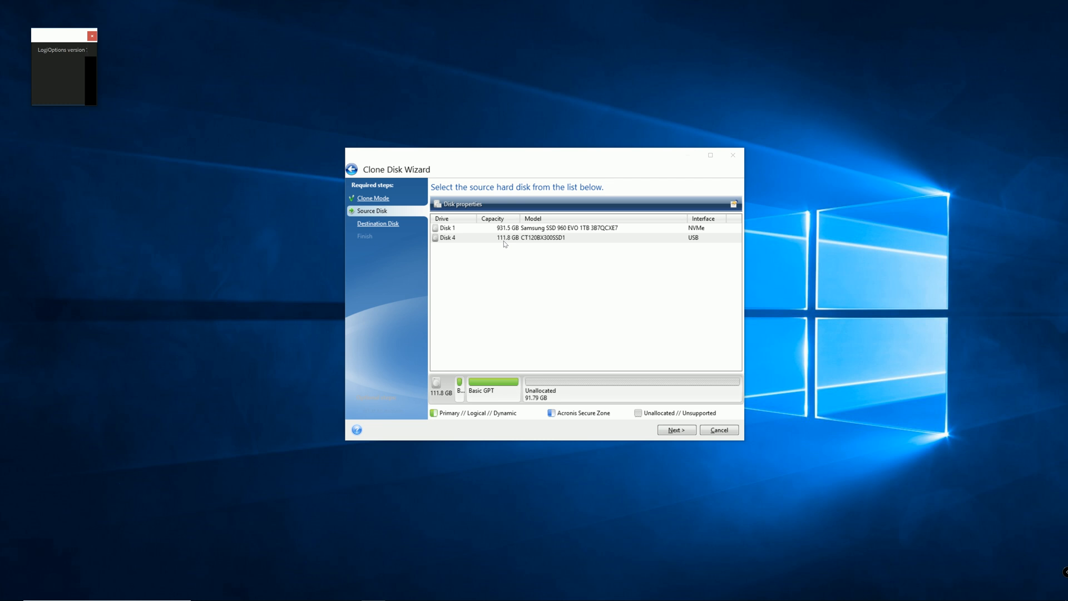
mouse_move(509, 243)
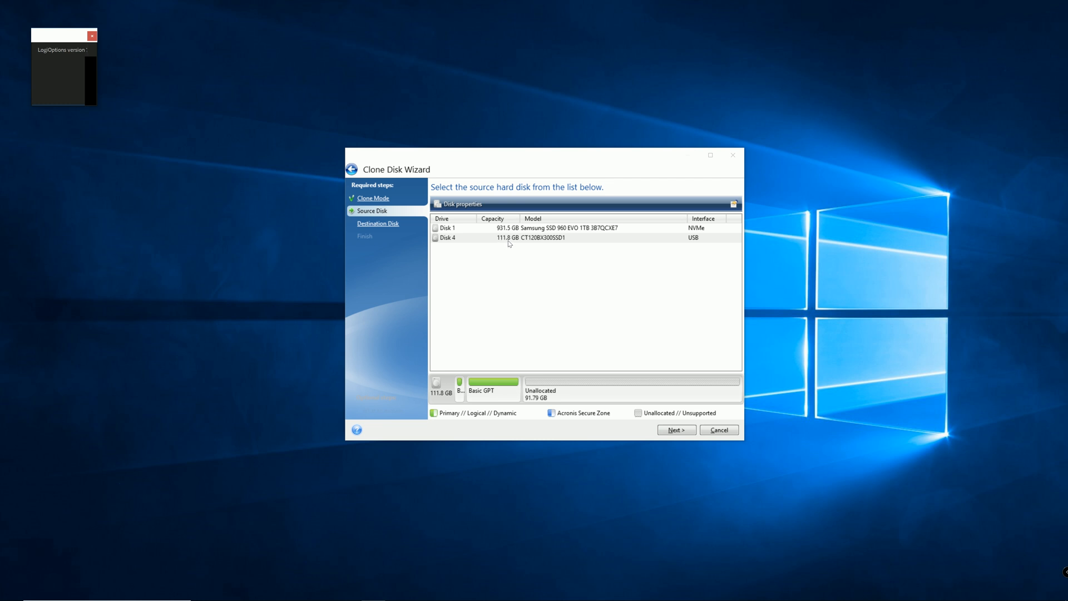
mouse_move(517, 250)
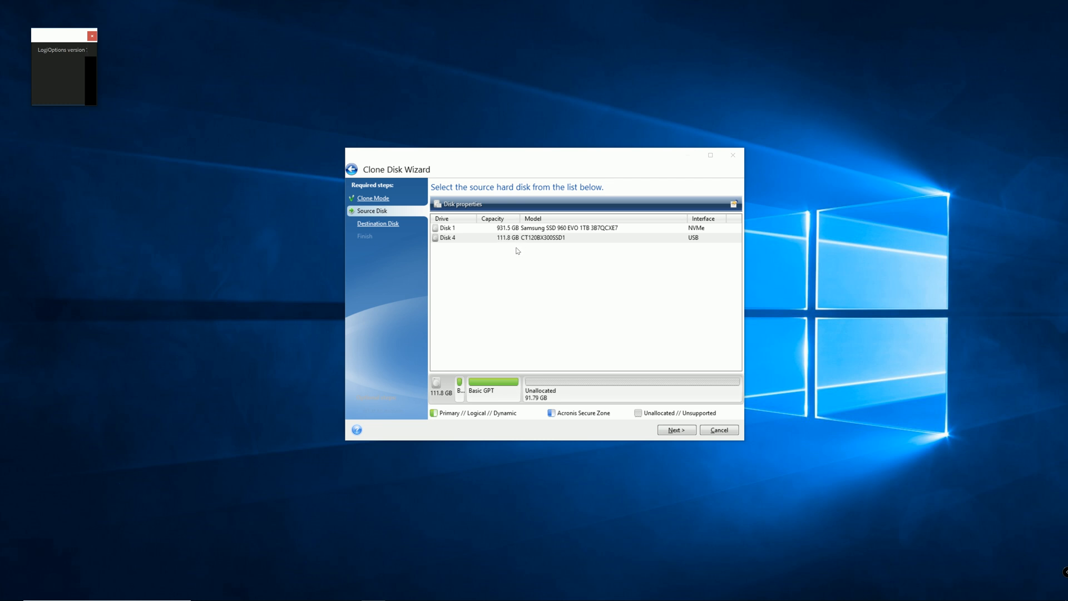
mouse_move(516, 254)
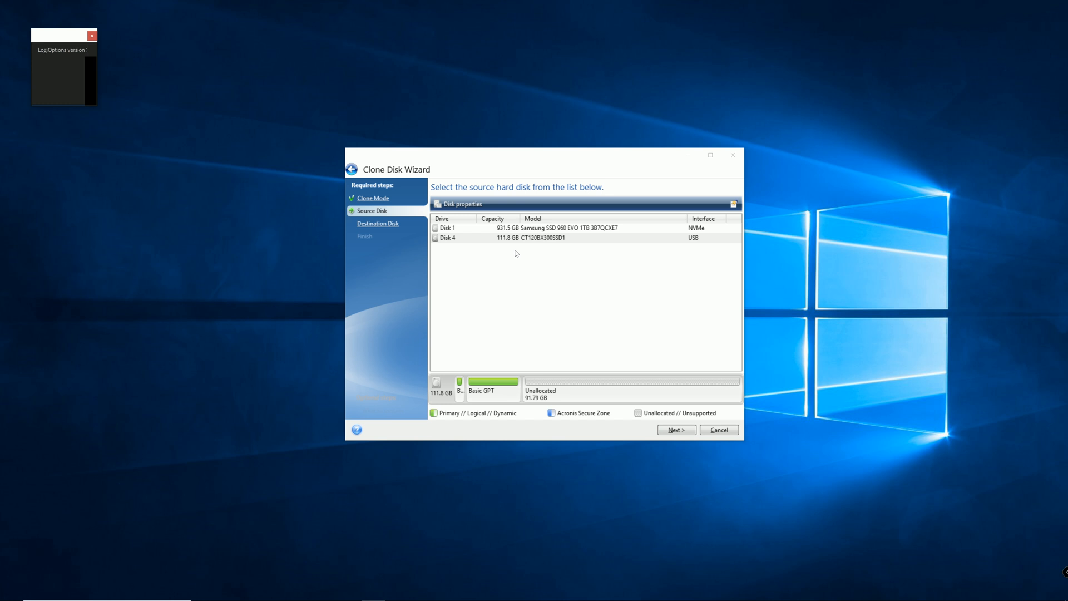
mouse_move(498, 258)
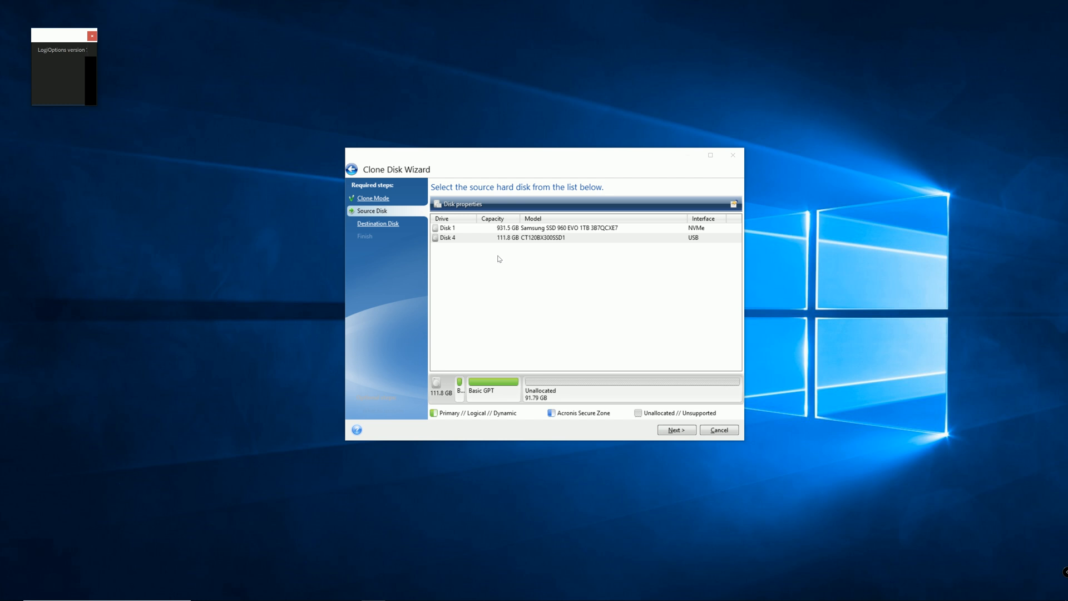
mouse_move(509, 275)
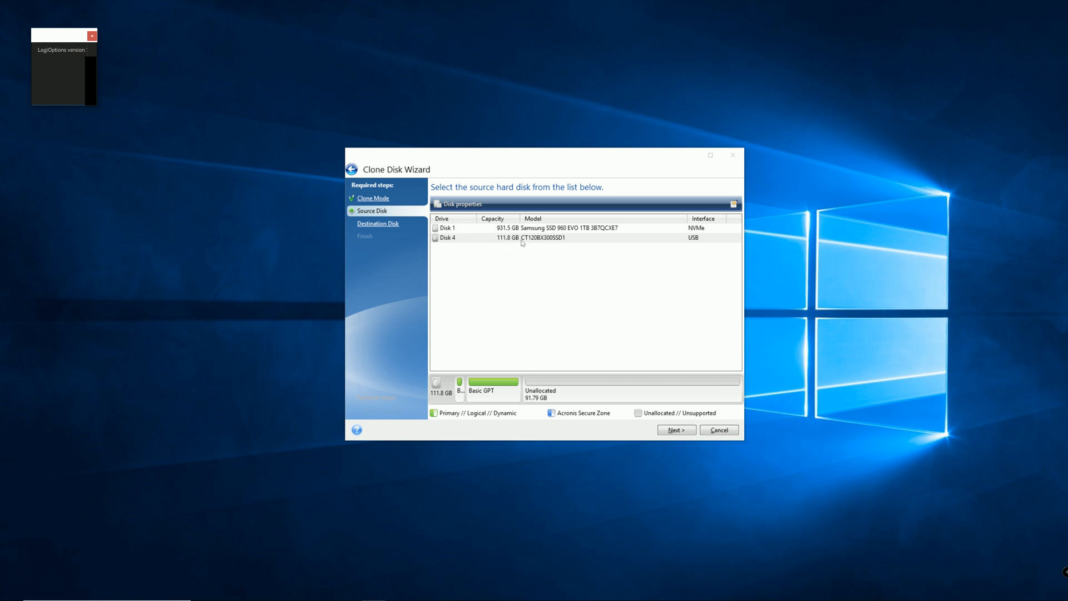
mouse_move(436, 403)
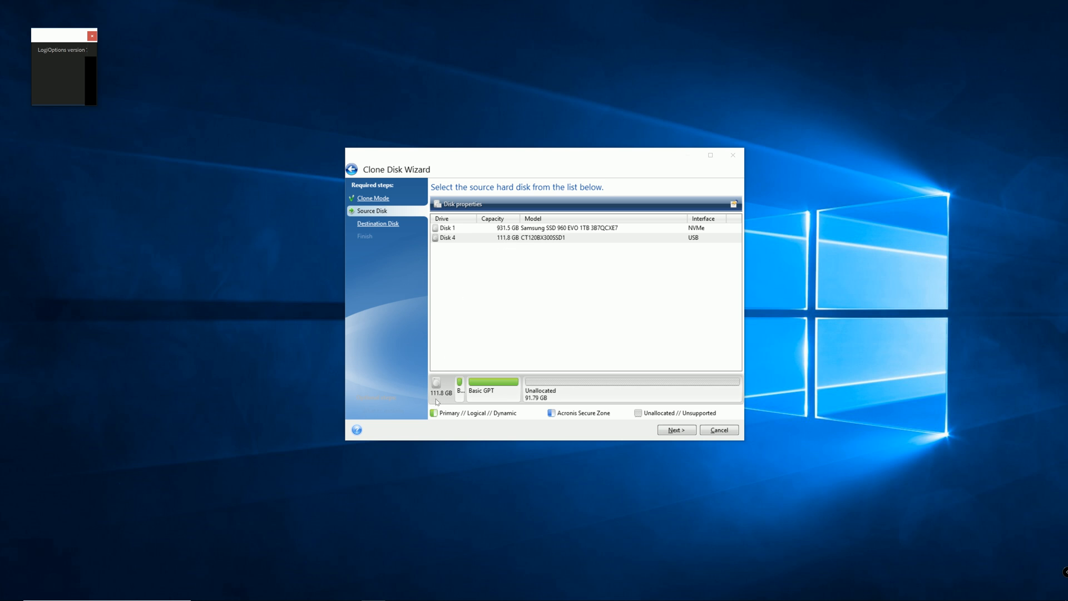
mouse_move(438, 400)
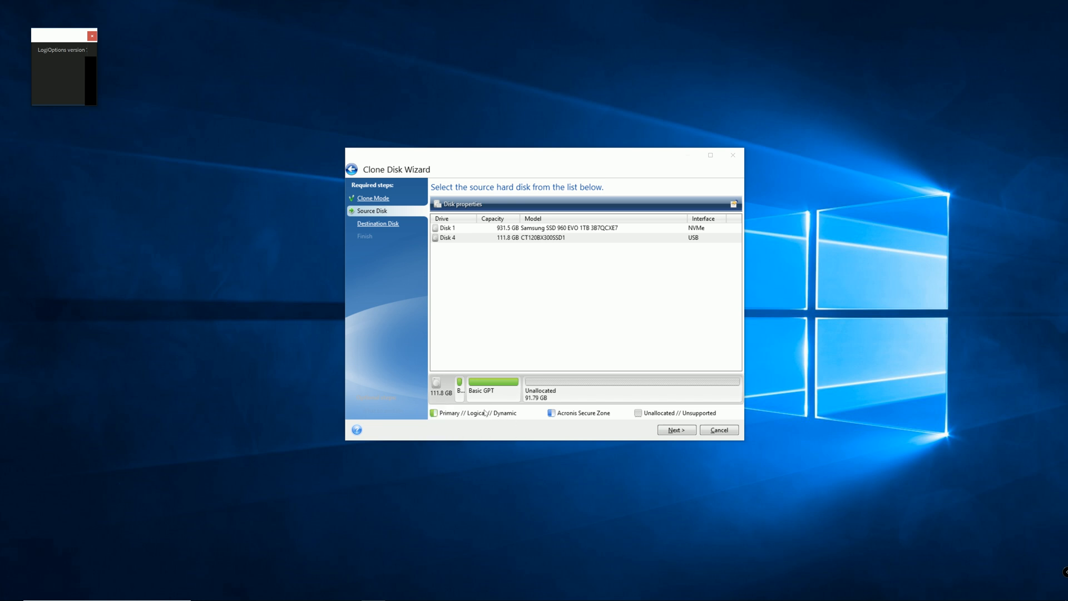
mouse_move(458, 389)
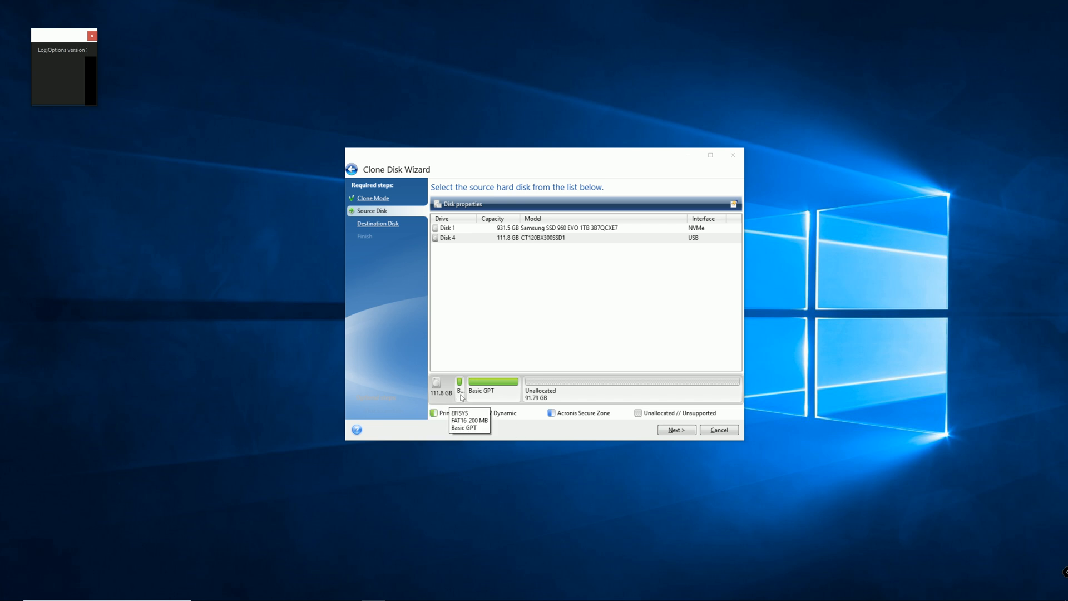
mouse_move(481, 398)
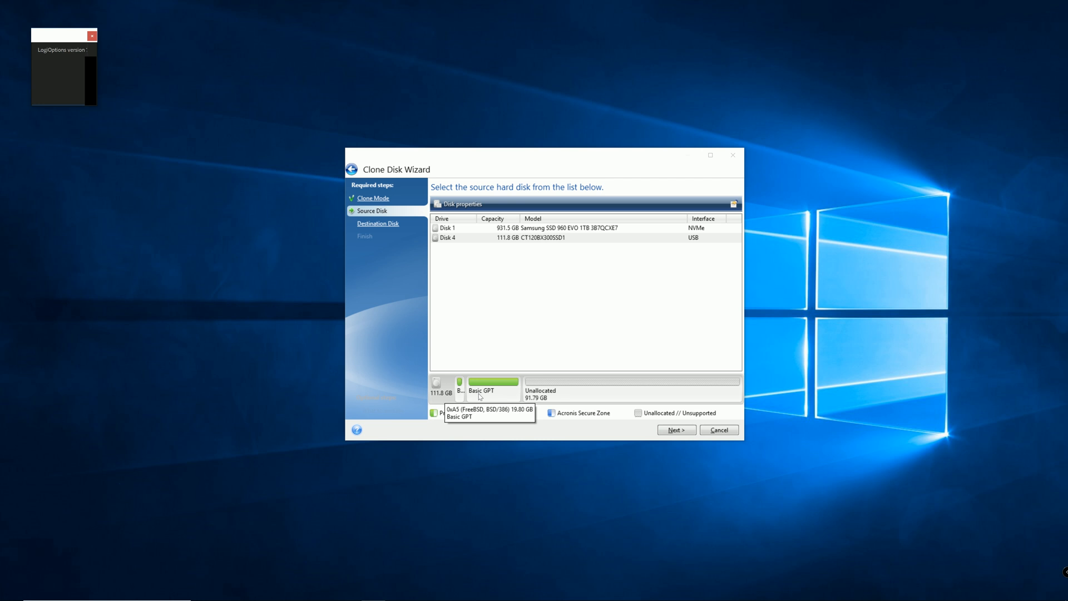
mouse_move(487, 396)
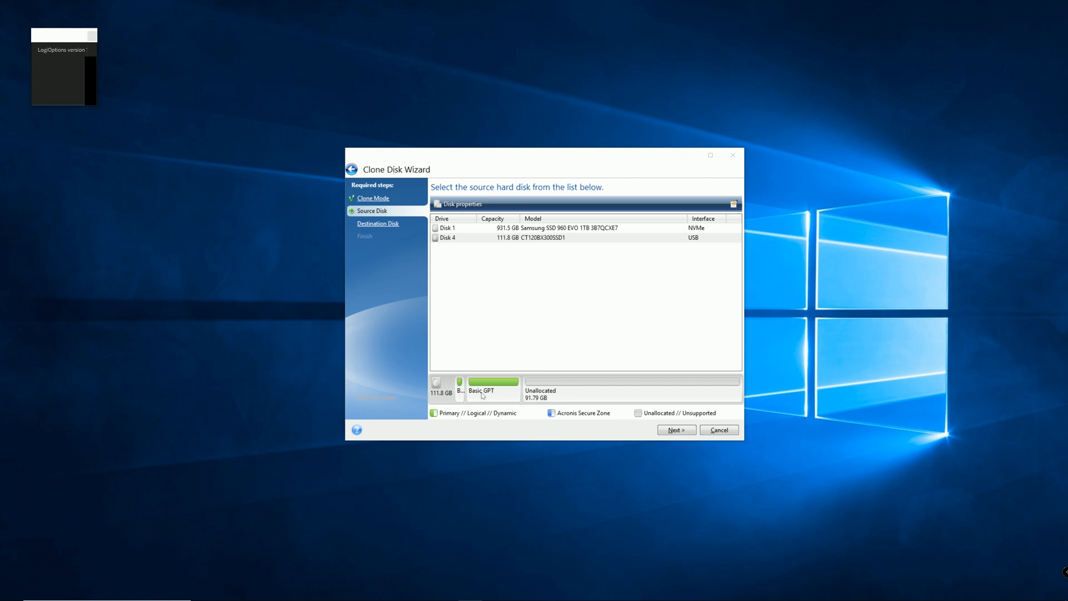
mouse_move(482, 391)
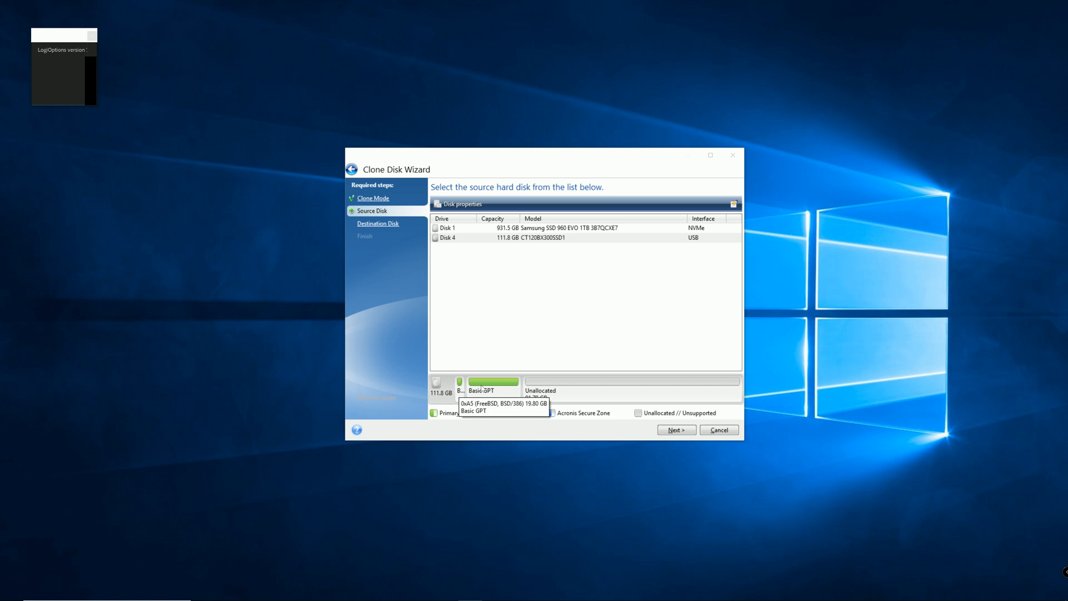
mouse_move(462, 391)
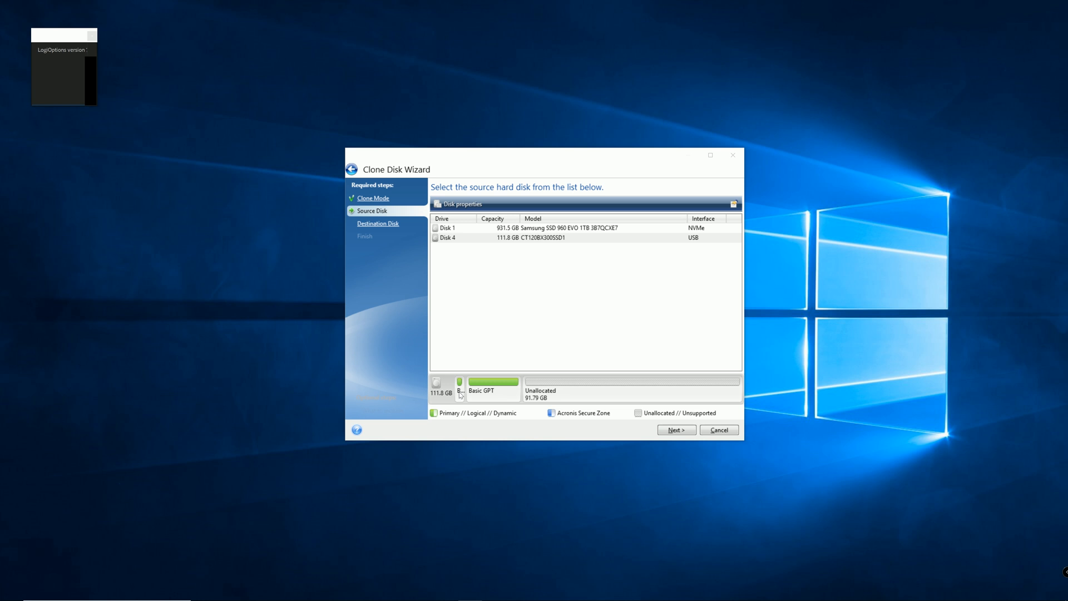
mouse_move(482, 391)
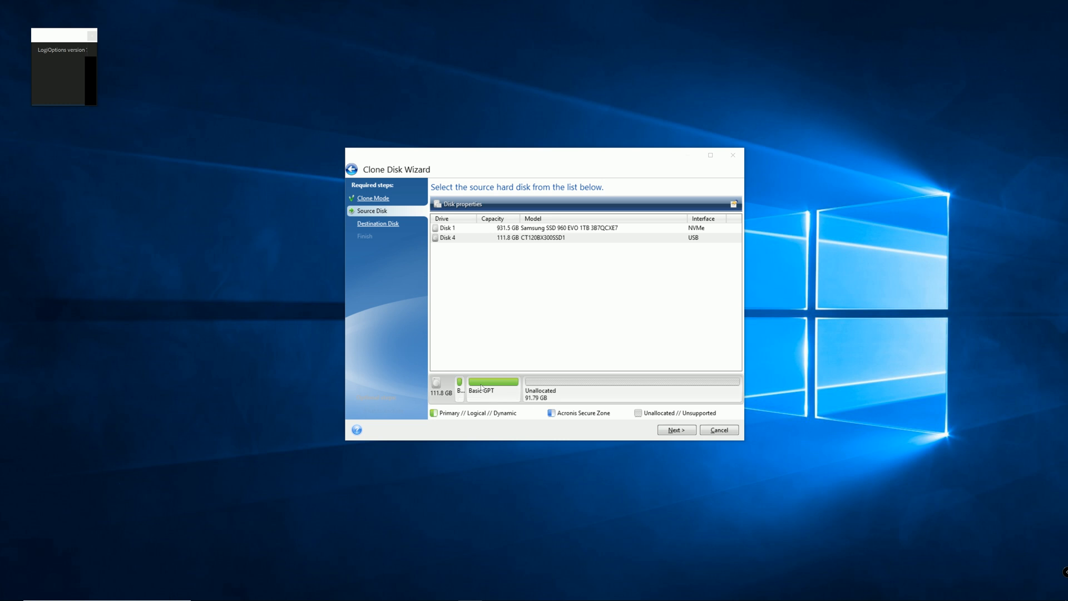
mouse_move(541, 390)
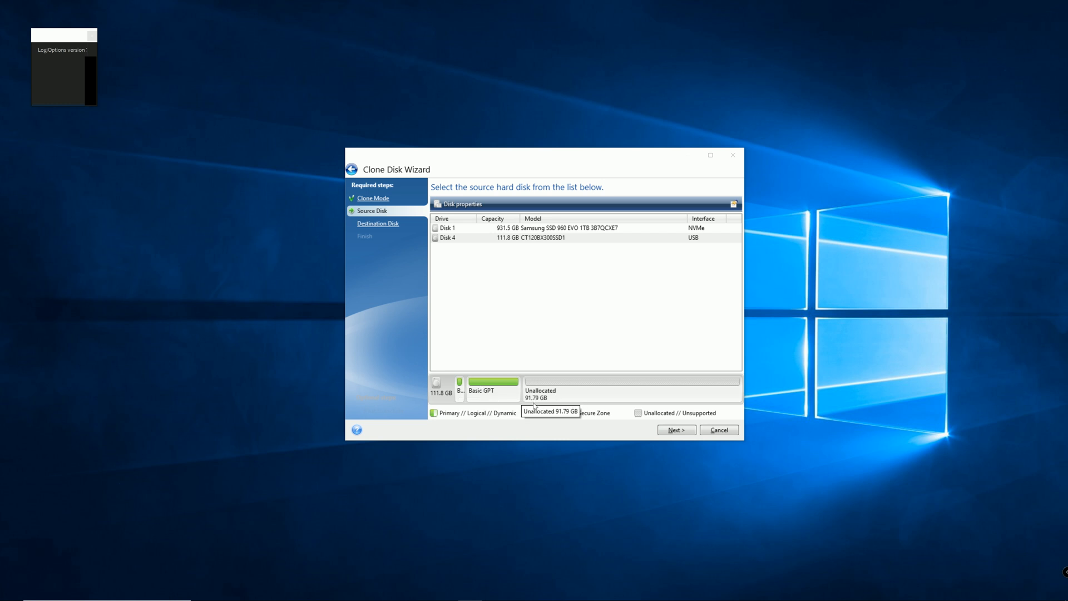
mouse_move(548, 404)
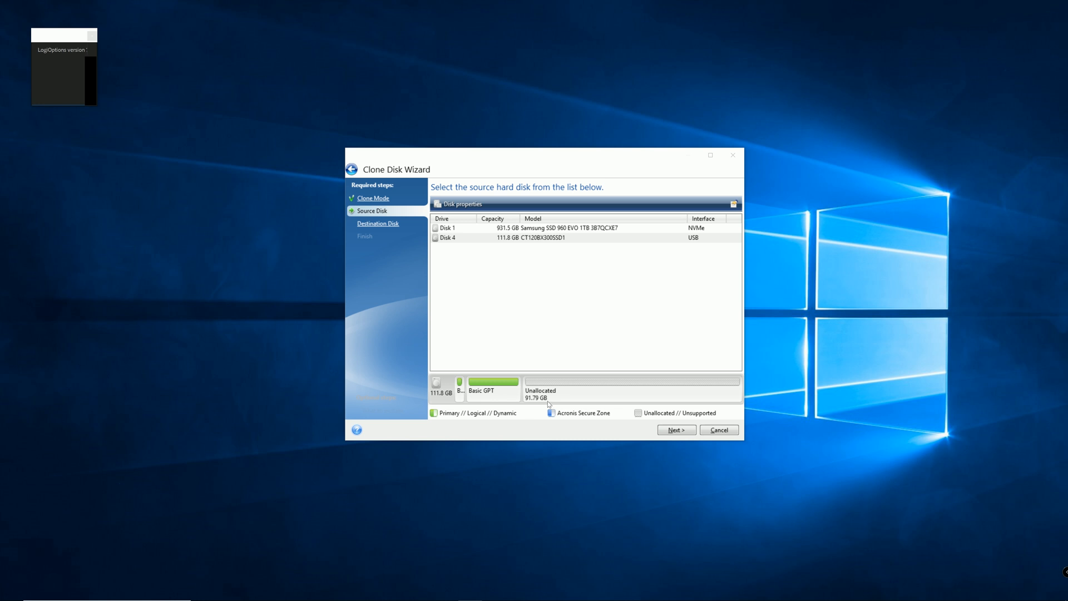
mouse_move(545, 400)
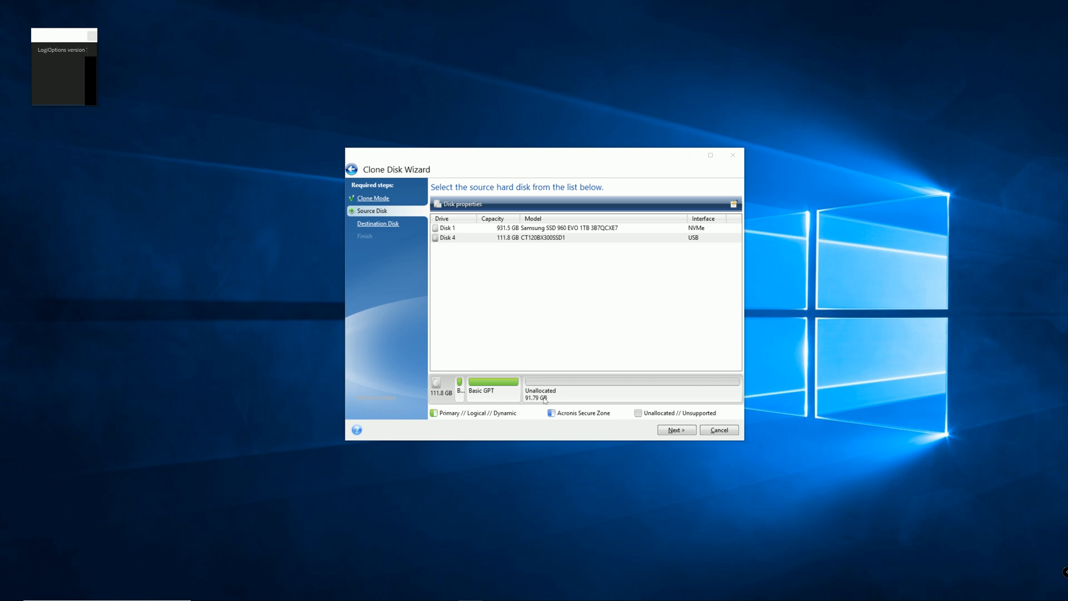
mouse_move(736, 391)
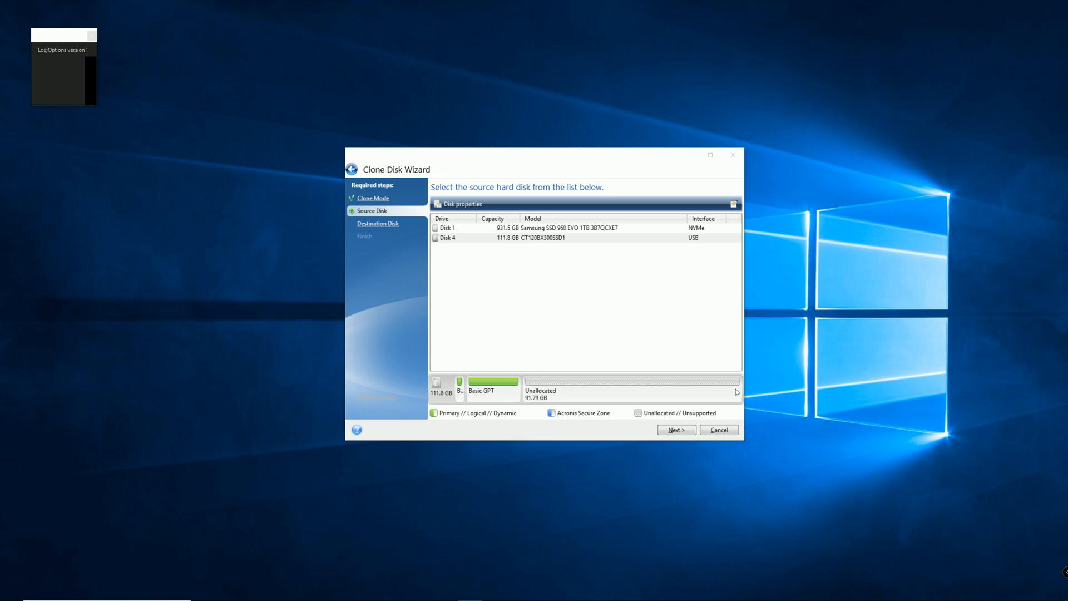
mouse_move(692, 370)
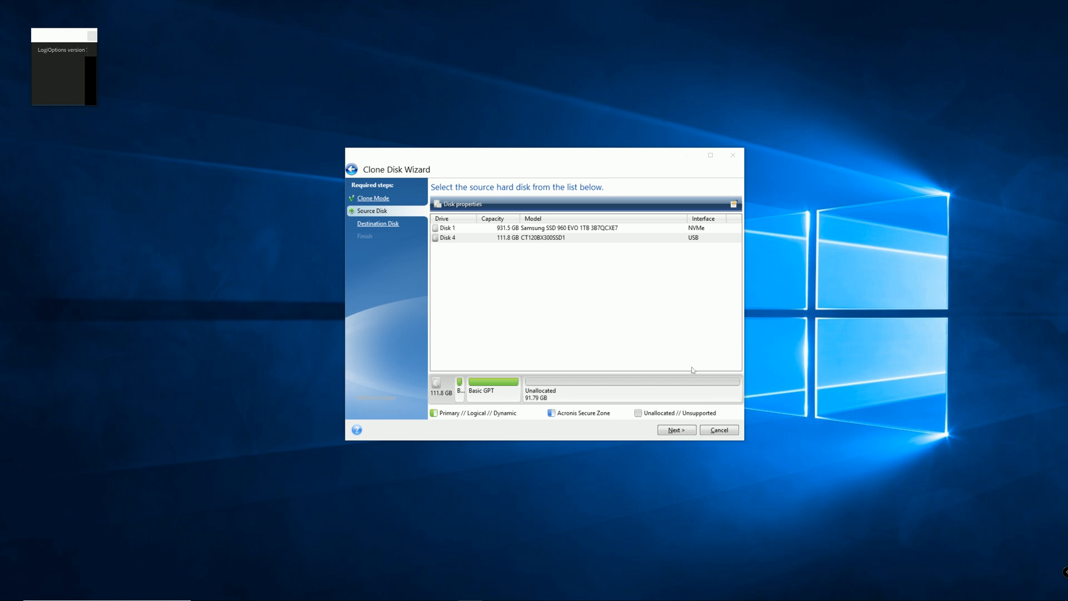
mouse_move(679, 348)
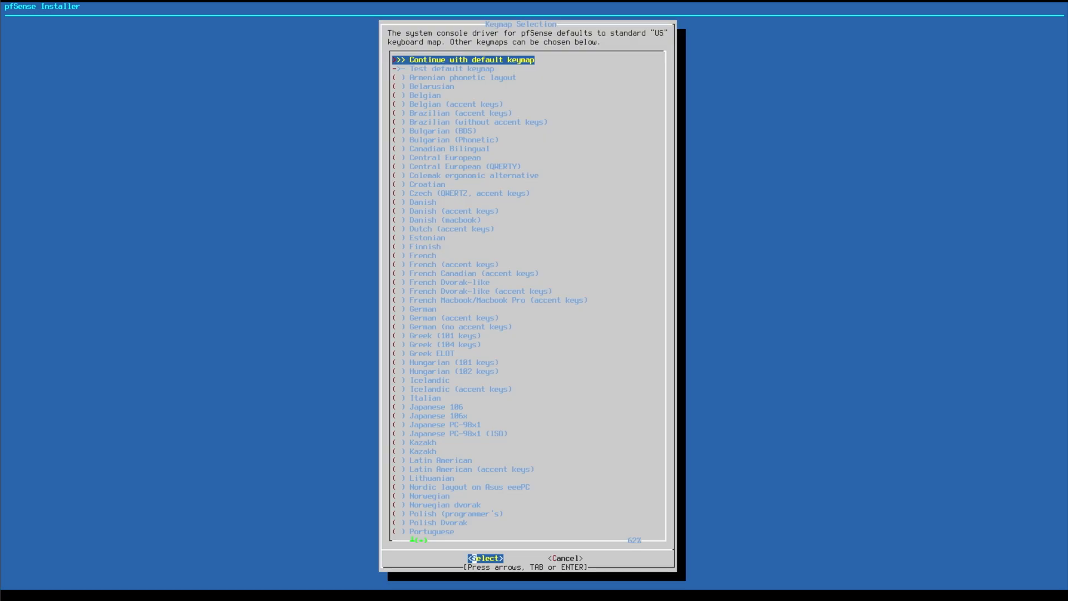
Keep the default US keymap and proceed toward the partition editor
left_click(487, 558)
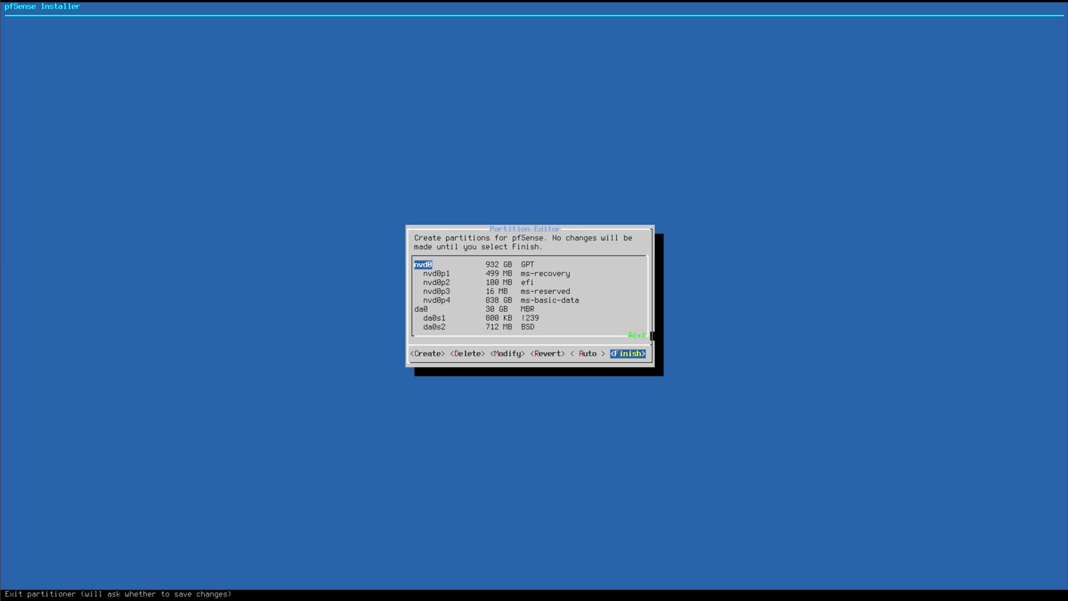
Select the 112 GB da1 disk and delete its existing partitions
key("Down")
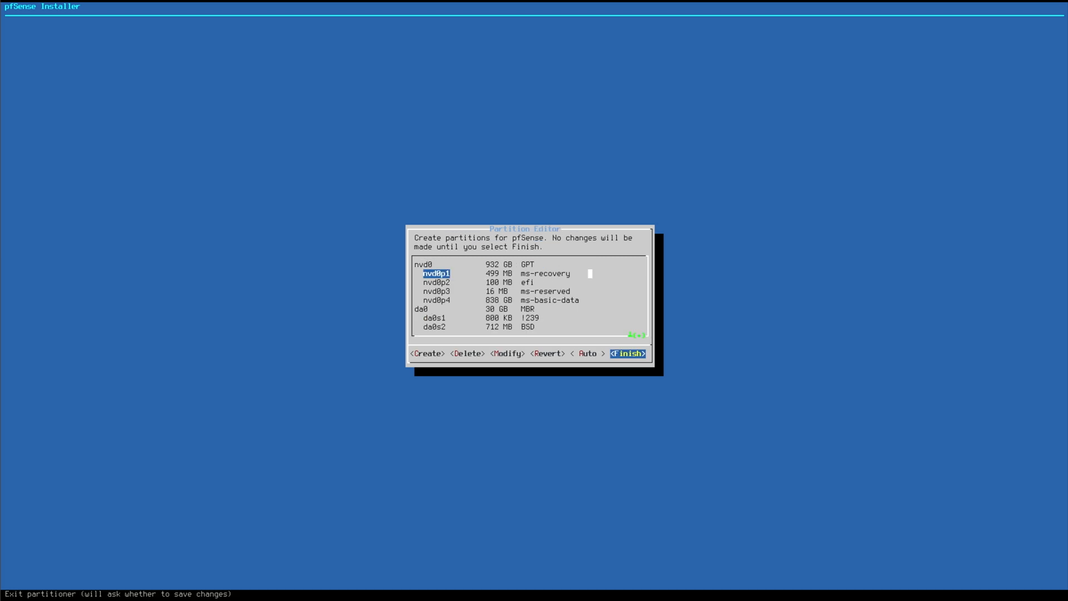
key("Down")
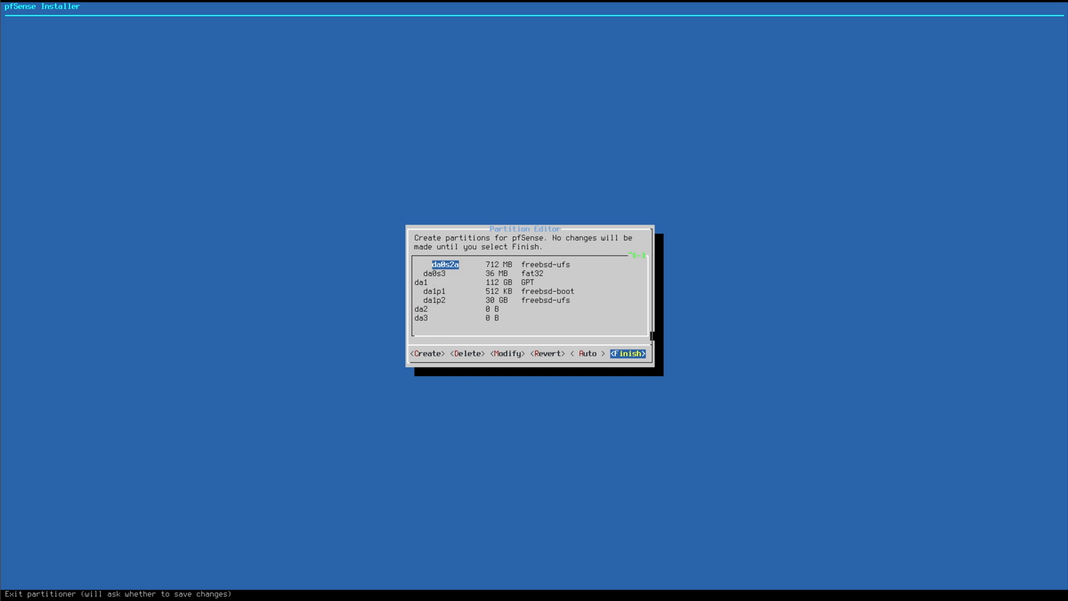
key("Down")
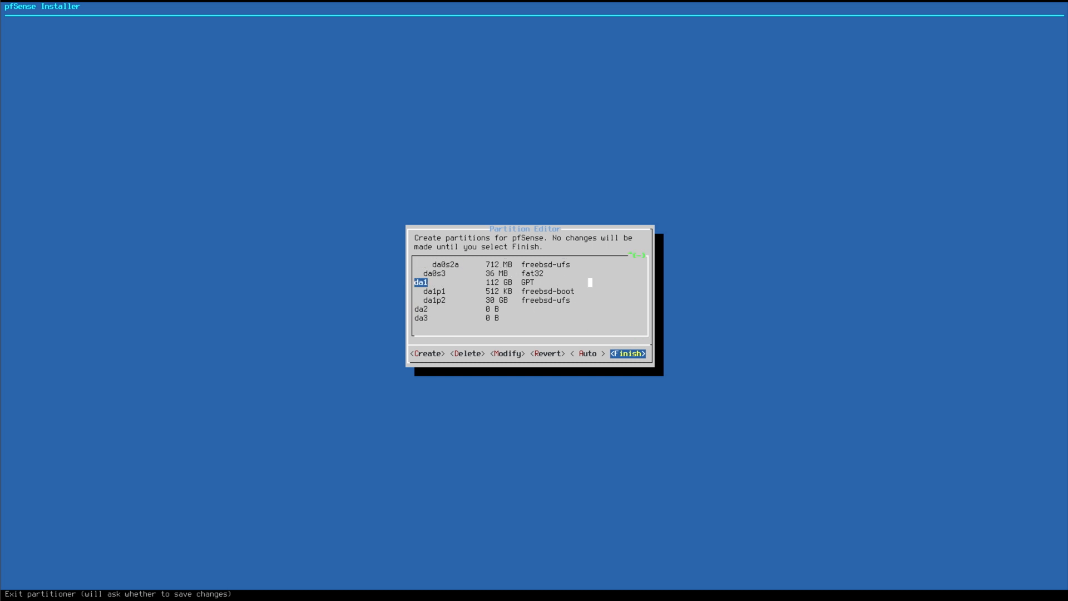
left_click(469, 354)
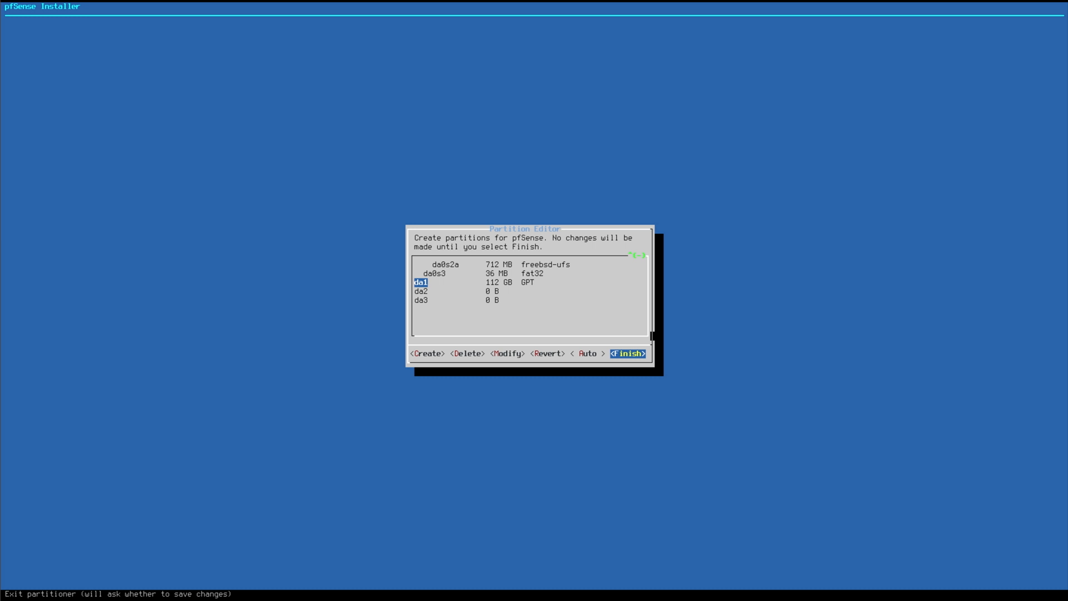
Add a 20GB freebsd-ufs partition on da1 with mountpoint /
left_click(427, 353)
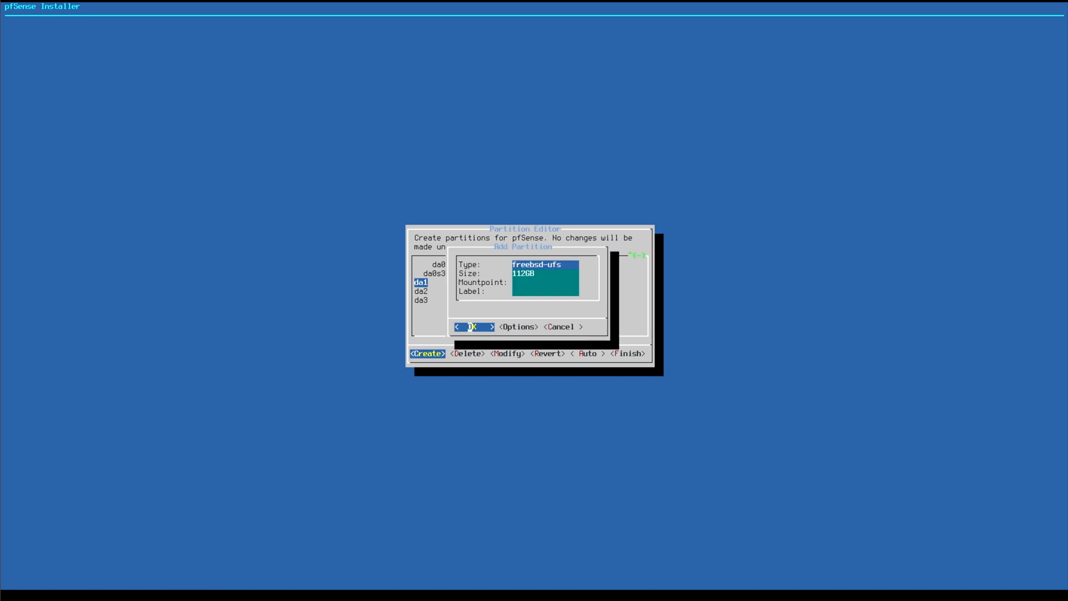
key("Tab")
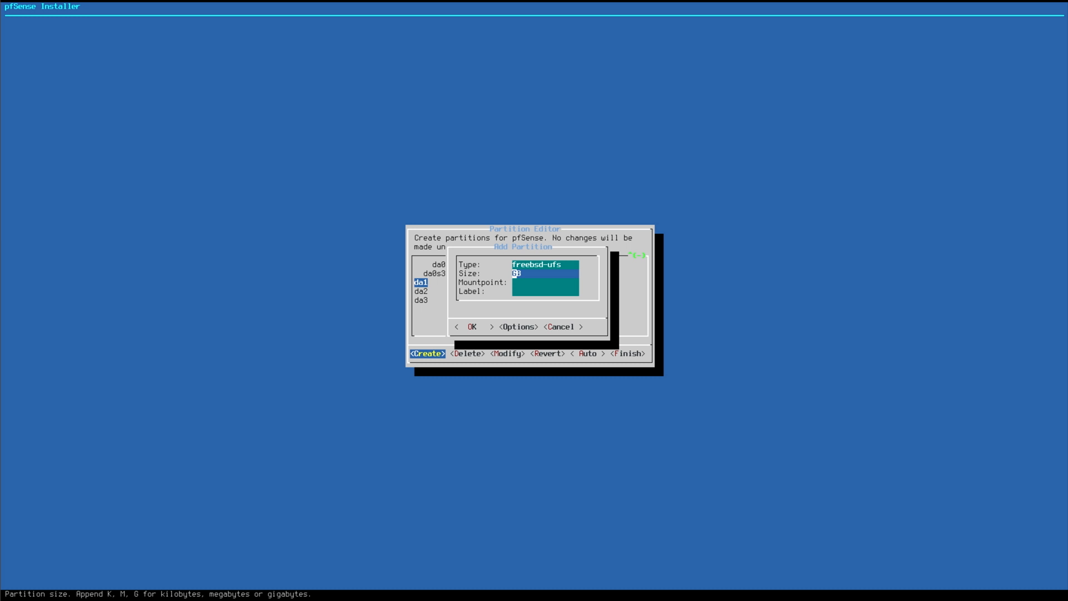
type("20")
left_click(545, 283)
type("/")
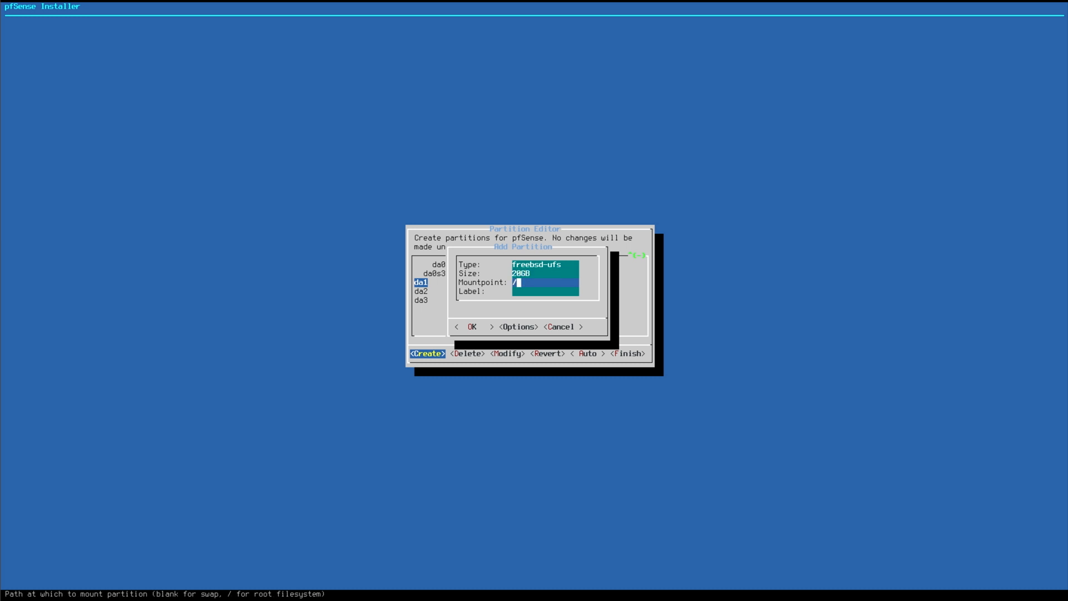
key("Tab")
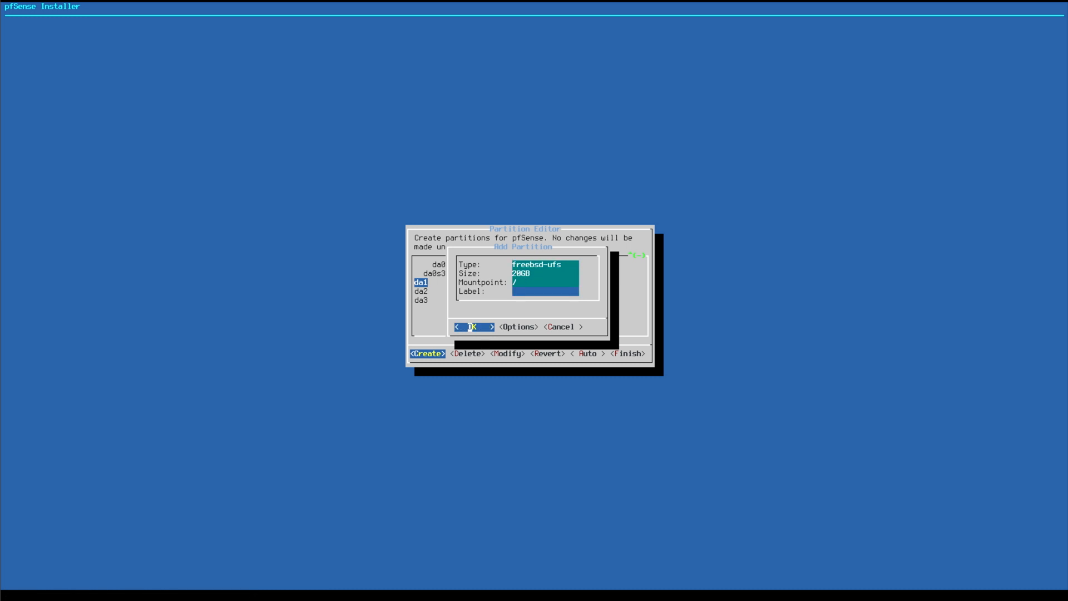
key("Tab")
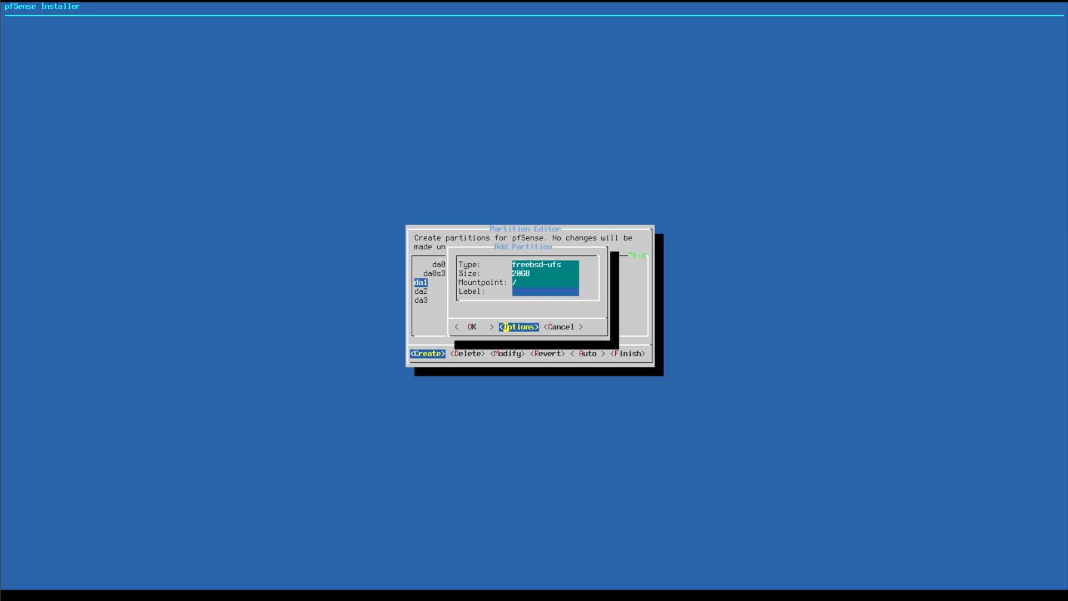
Disable softupdates journaling, enable SSD TRIM, and confirm the 20 GB root partition
left_click(519, 327)
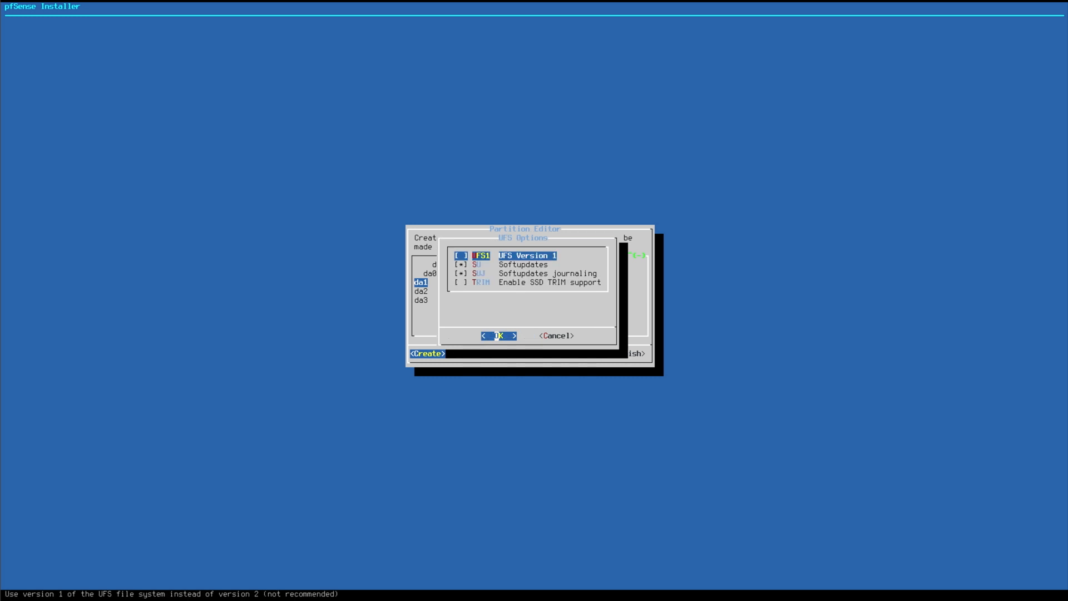
key("Down")
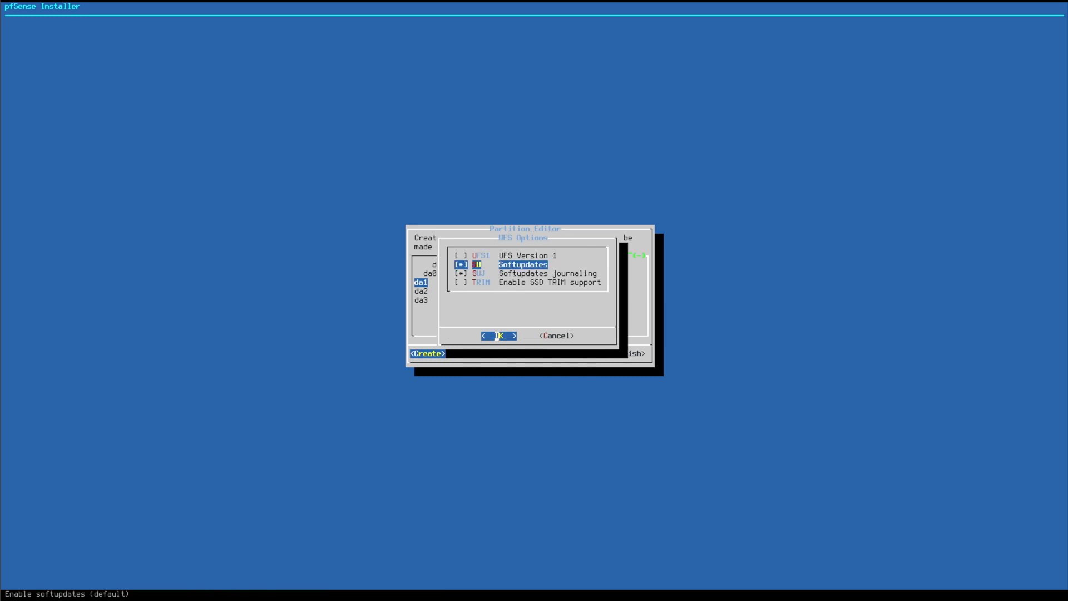
key("Down")
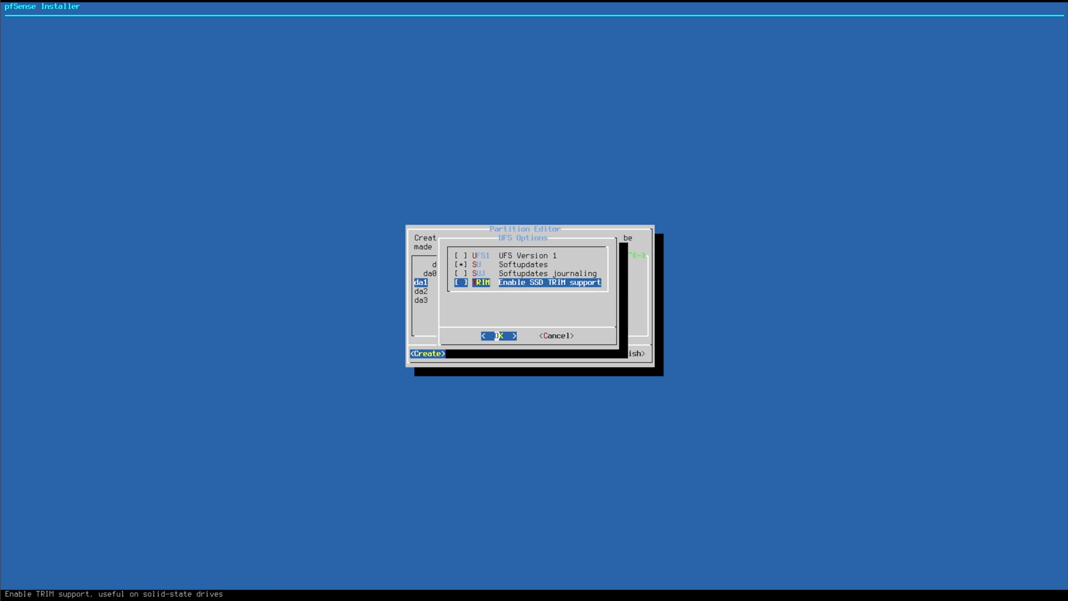
left_click(499, 336)
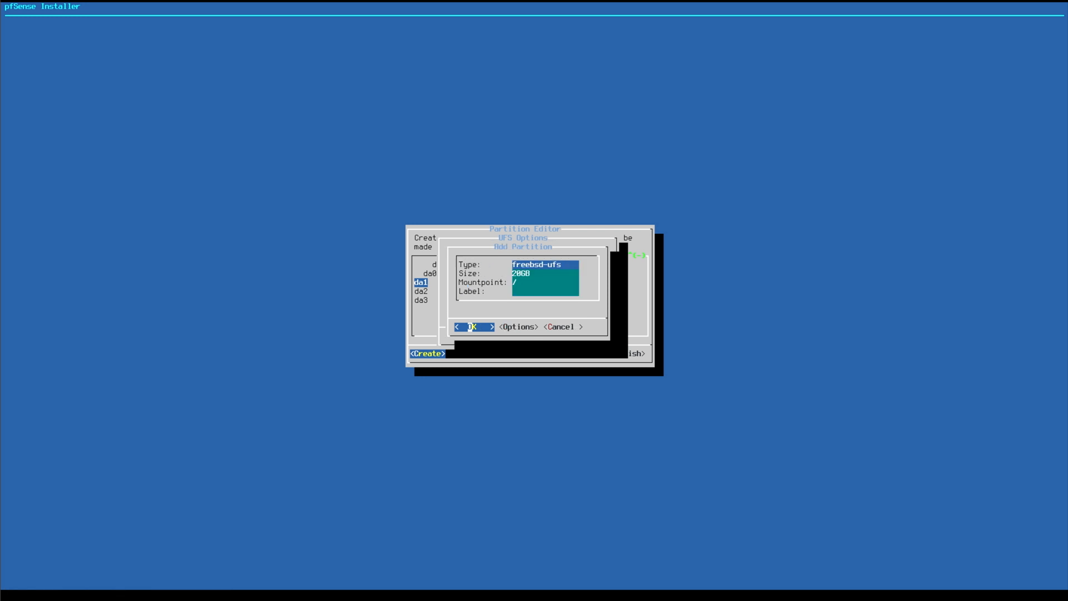
left_click(472, 327)
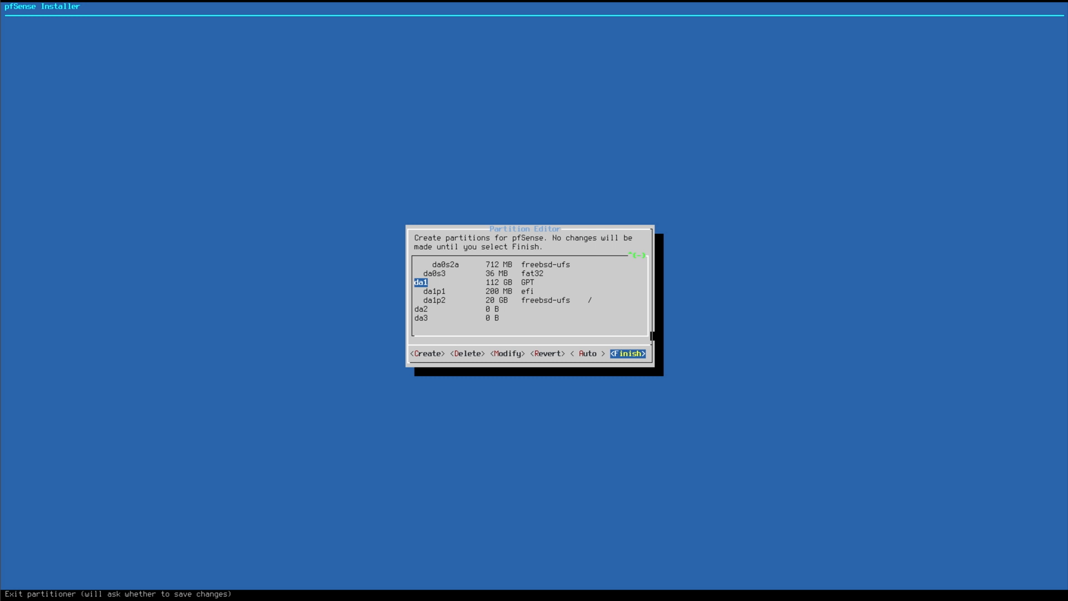
Finish partitioning and commit the changes so the installation runs
left_click(627, 354)
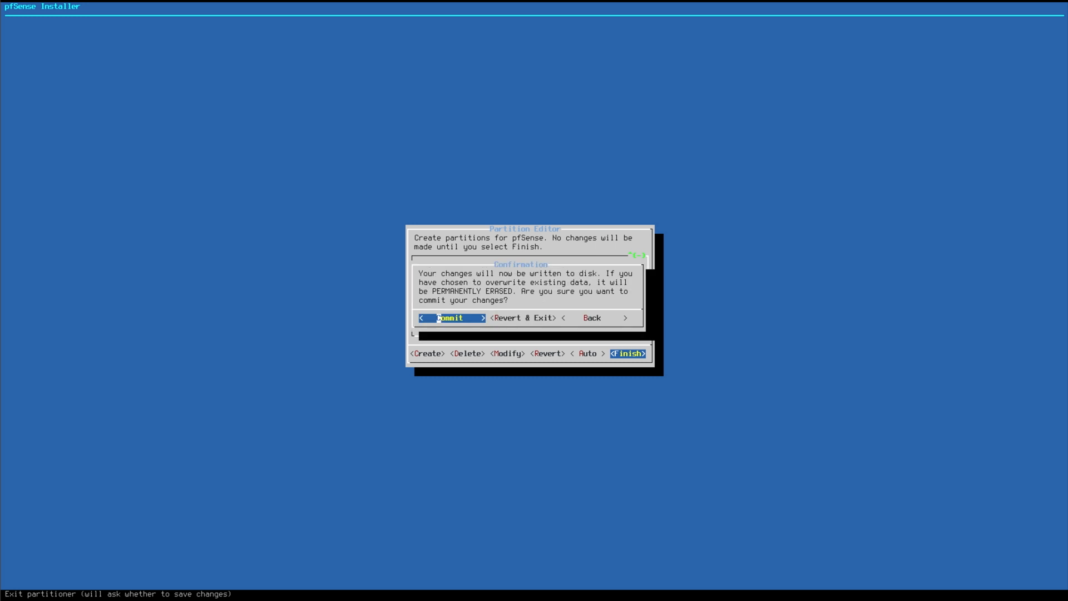
left_click(449, 318)
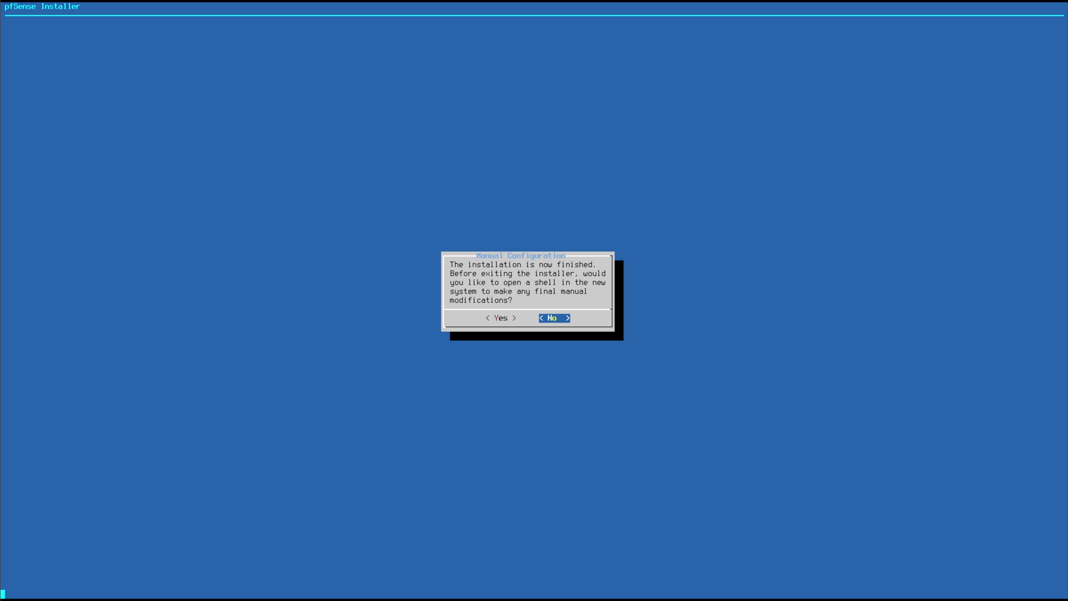
Decline the manual-configuration shell and reboot into the installed pfSense system
left_click(554, 318)
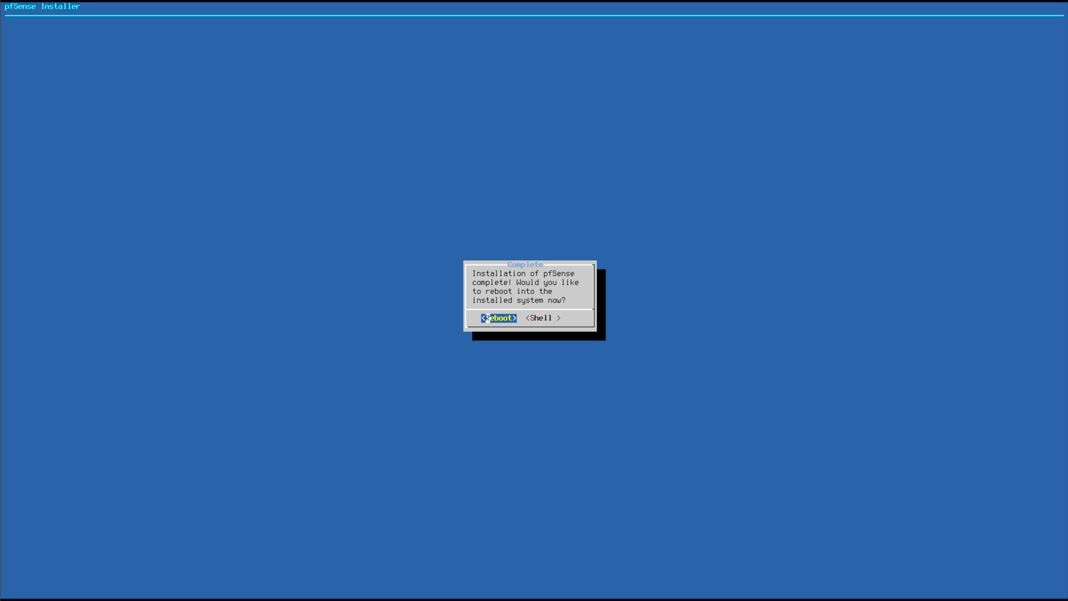
left_click(499, 318)
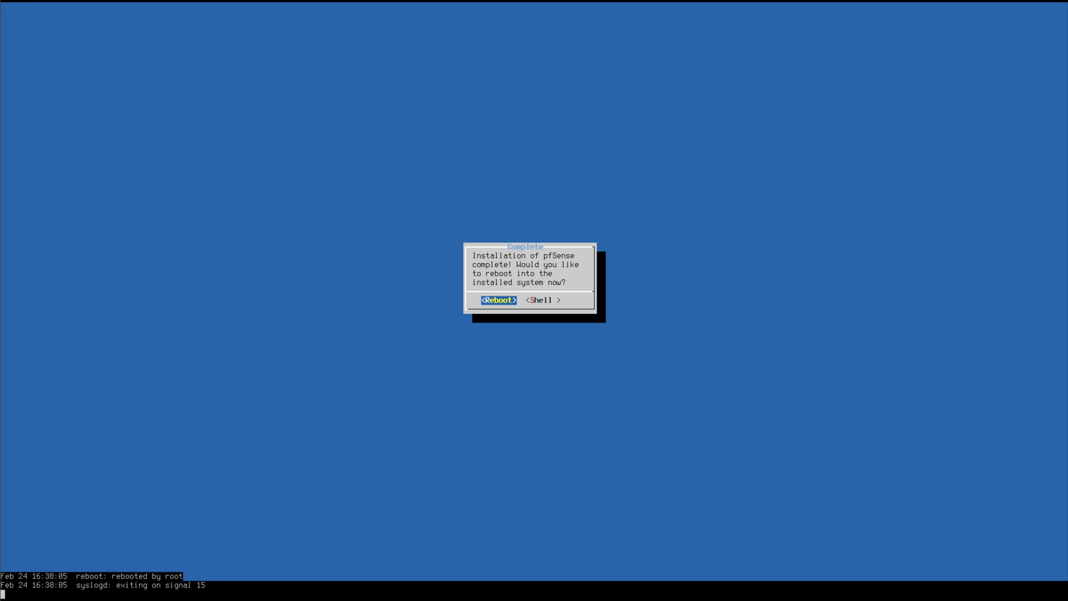
left_click(498, 300)
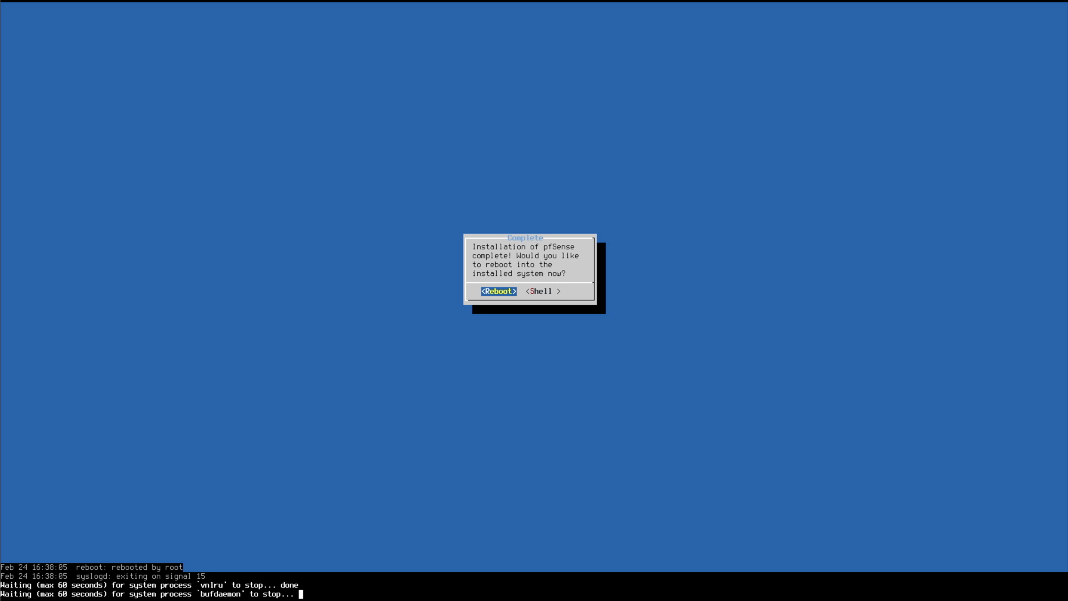